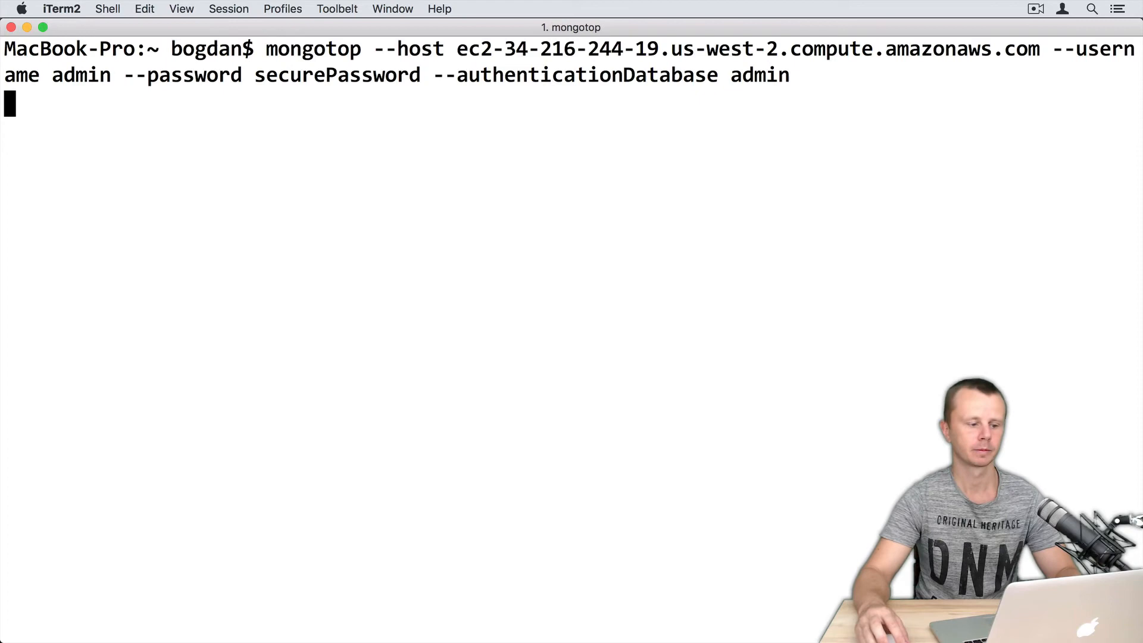
- Run mongotop with --host, --username, --password and --authenticationDatabase against the remote MongoDB host
key(Return)
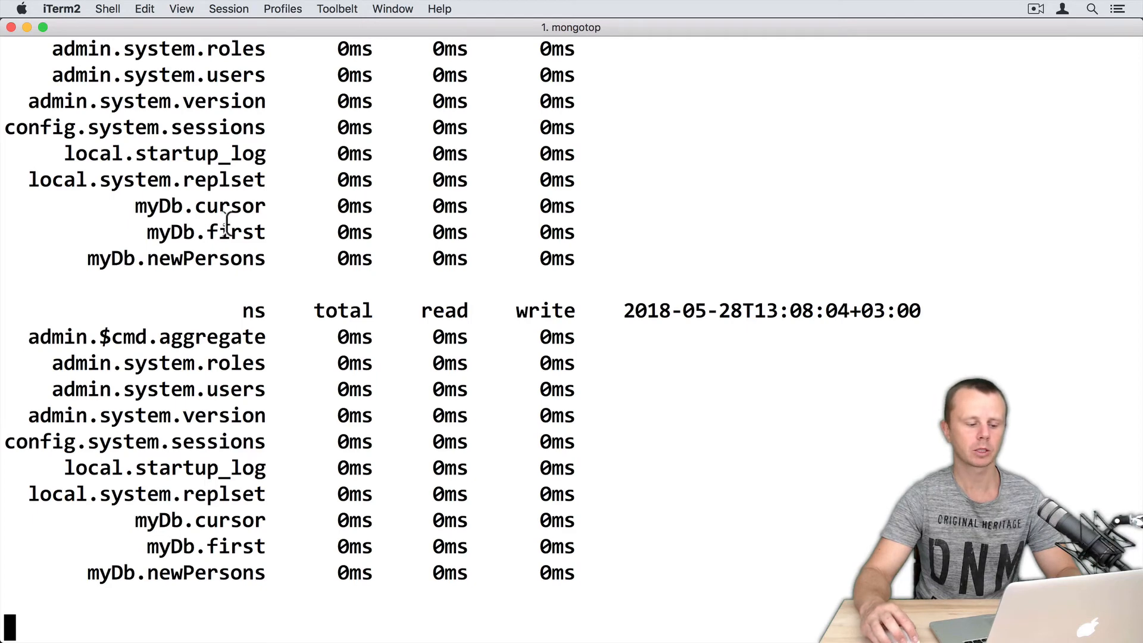
mouse_move(614, 622)
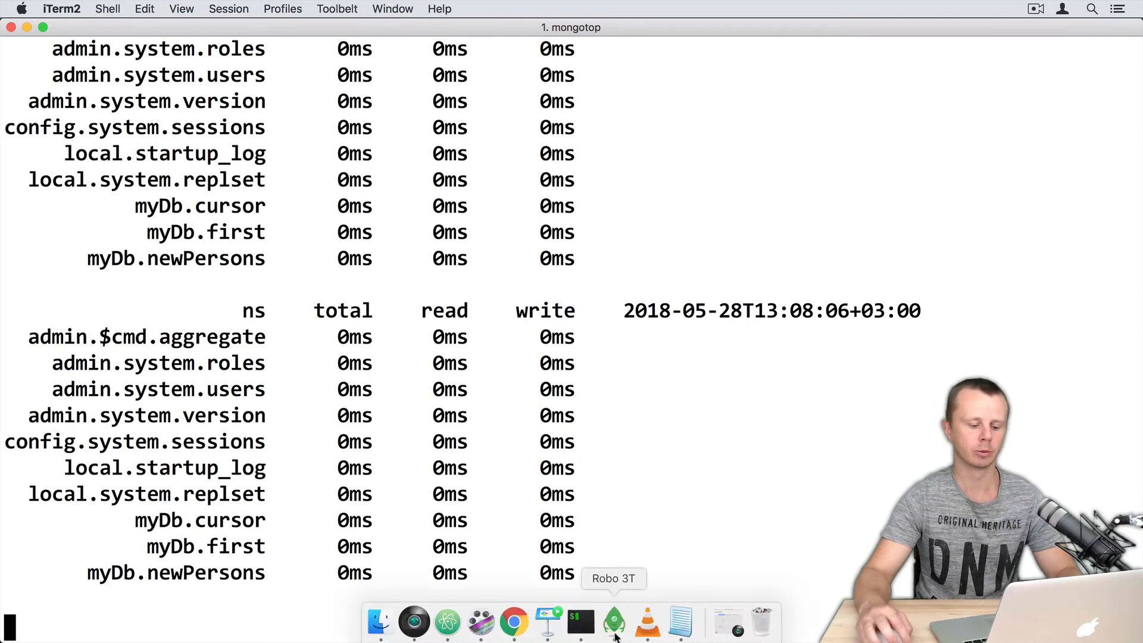
click(615, 622)
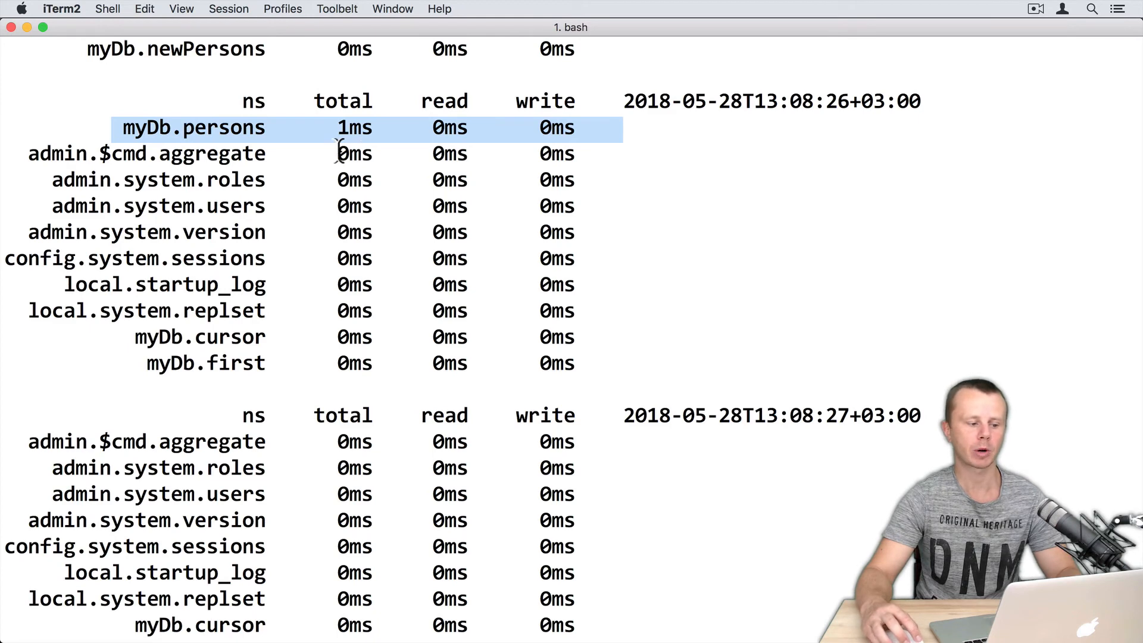
mouse_move(255, 138)
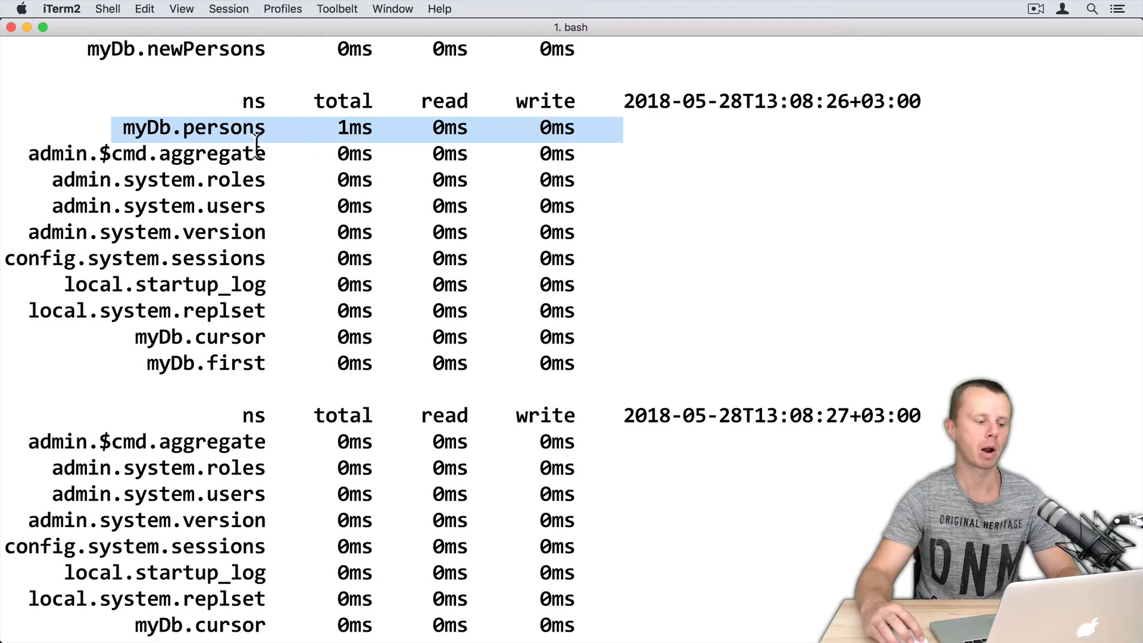